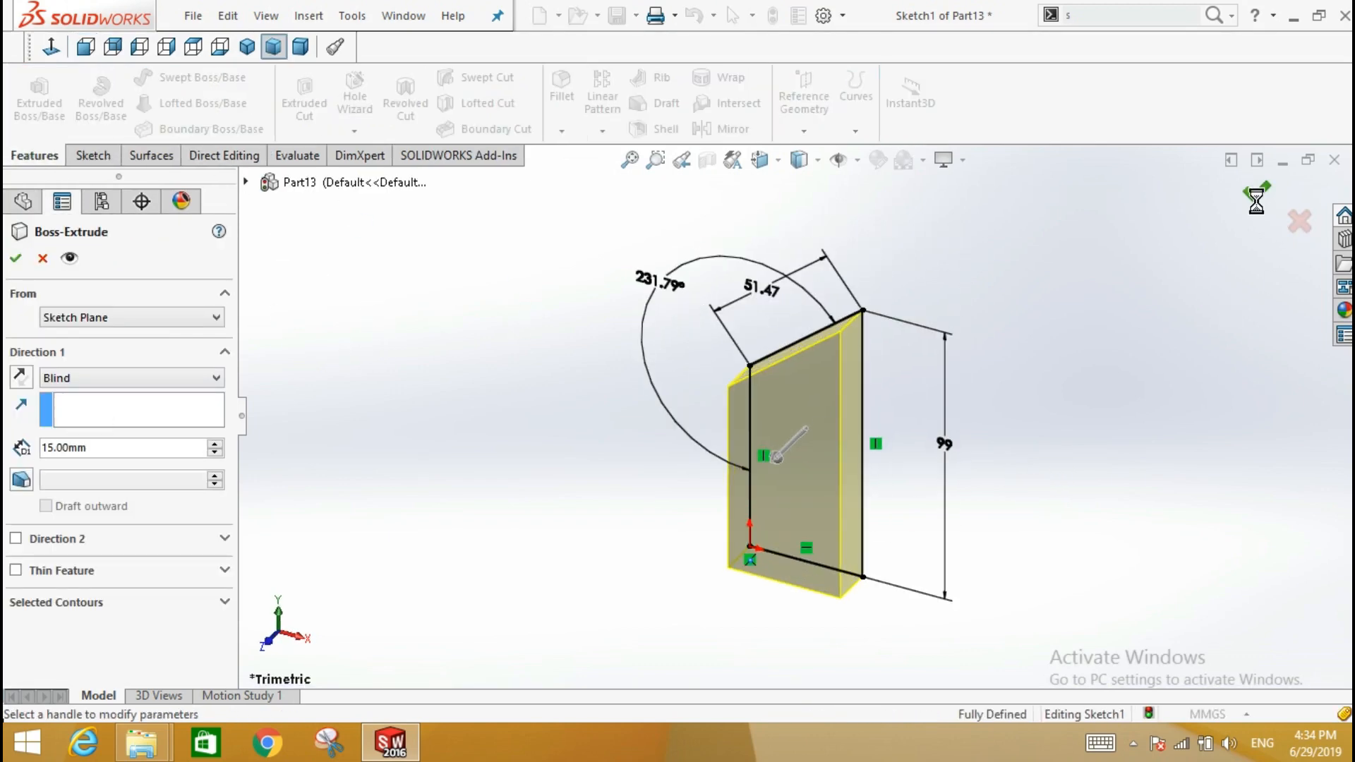
Create a new blank Part document with default planes and origin.
left_click(15, 257)
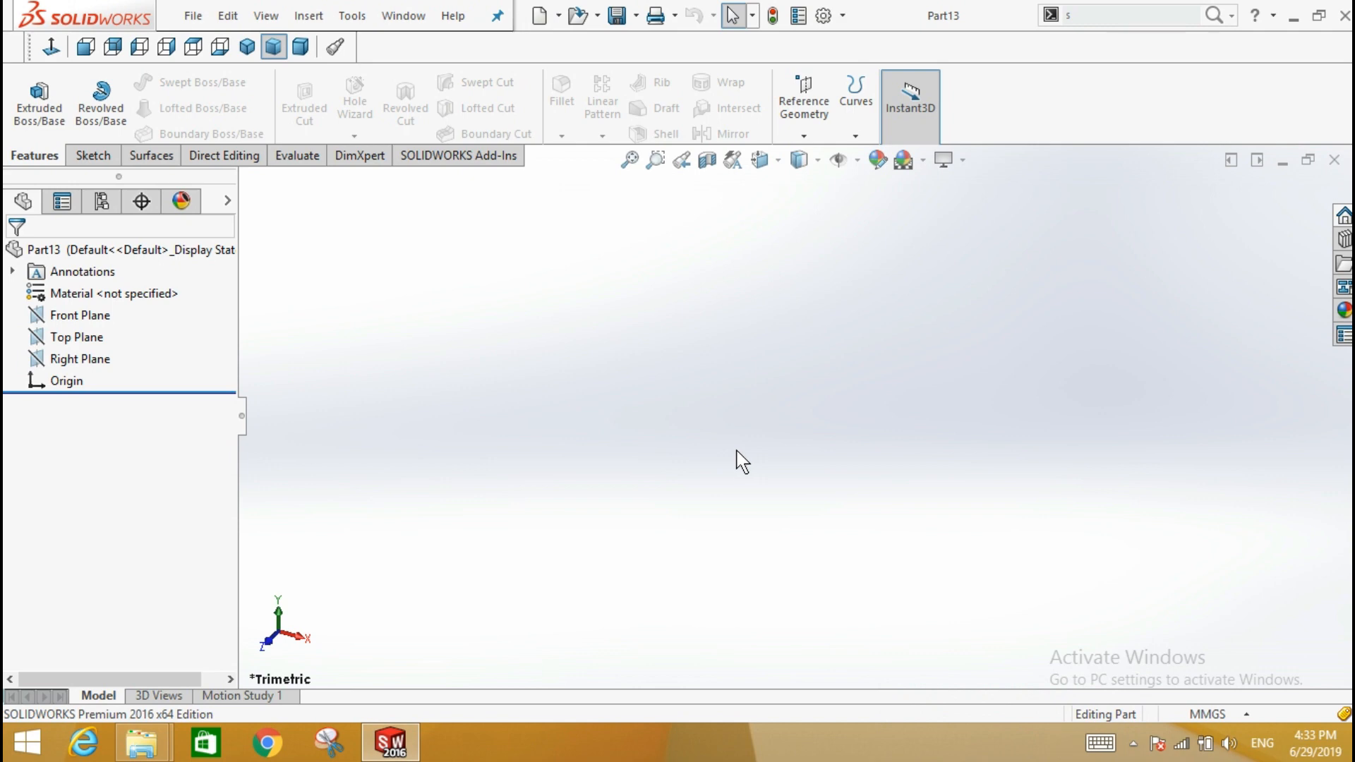
mouse_move(708, 435)
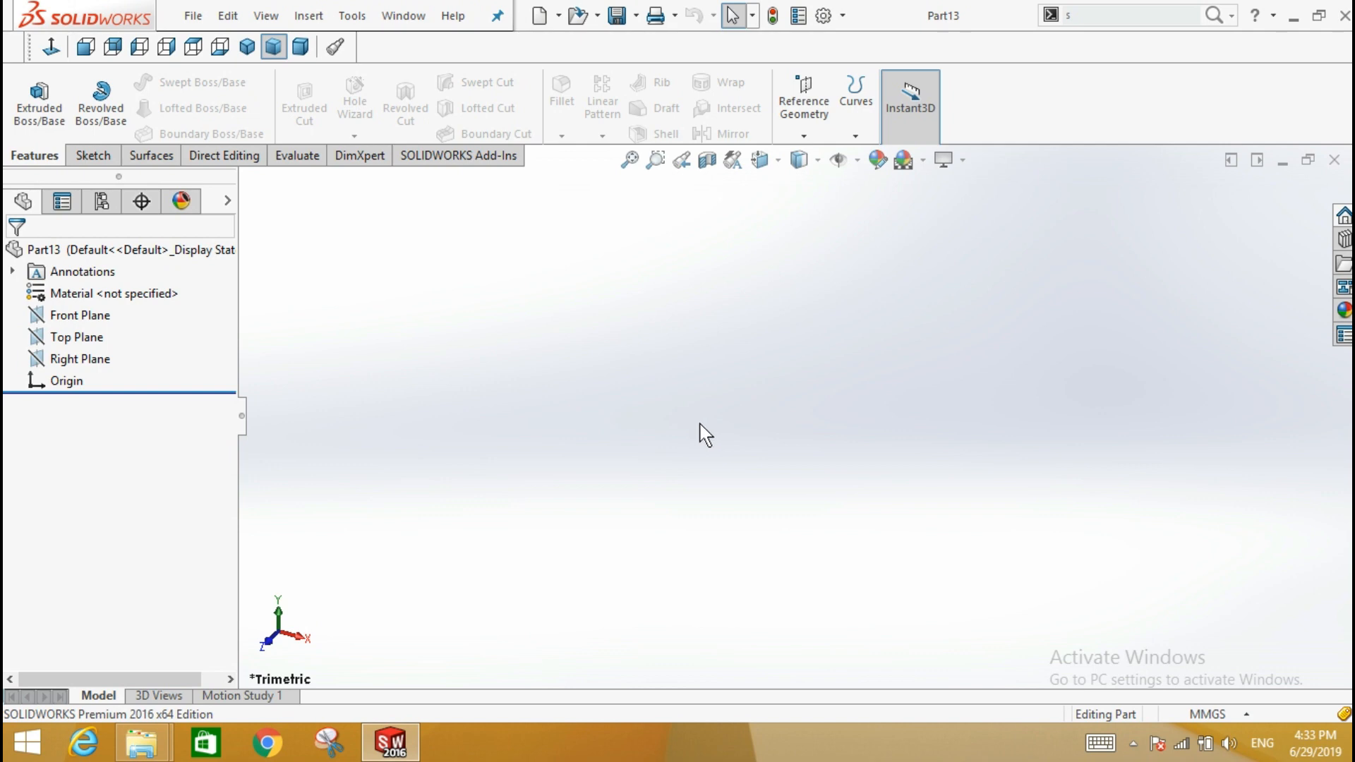
mouse_move(268, 354)
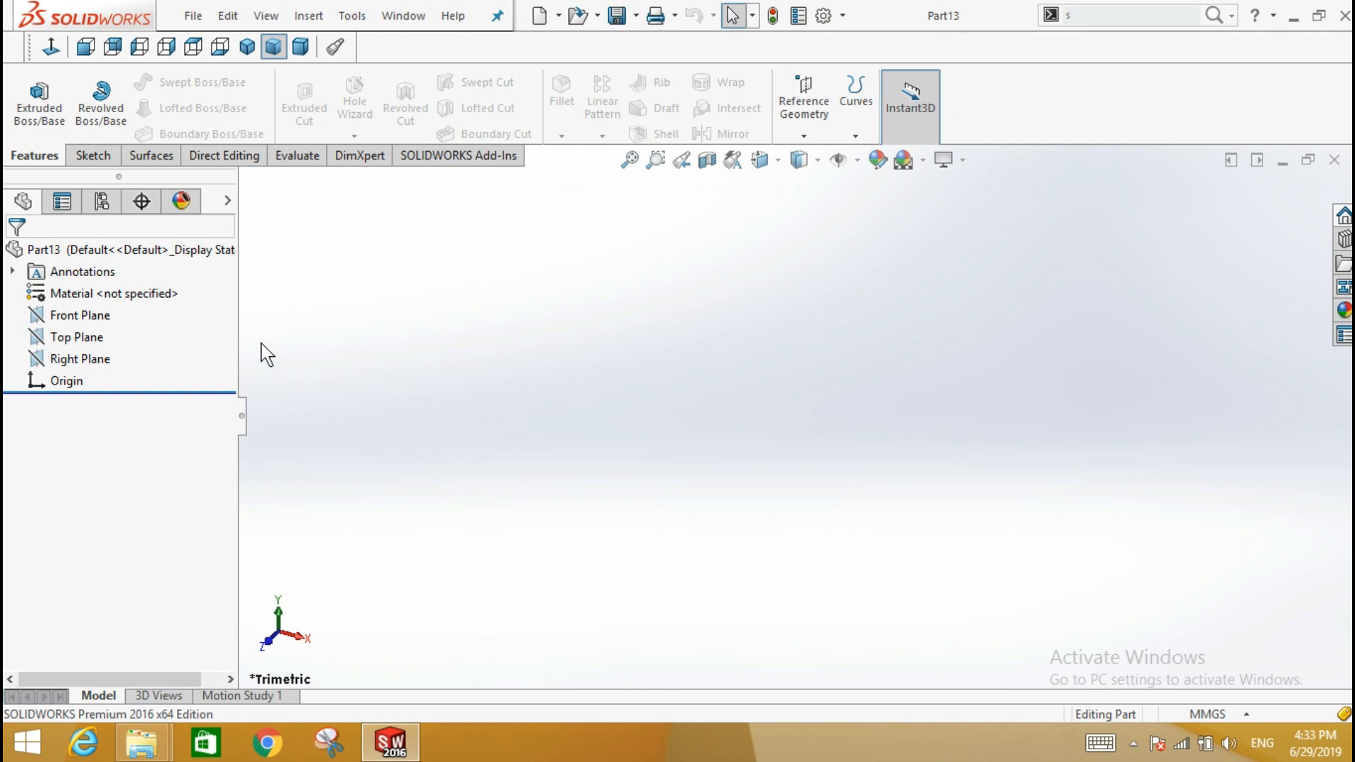
Sketch on the Front Plane with lines starting at the origin, forming a slanted top edge.
left_click(82, 315)
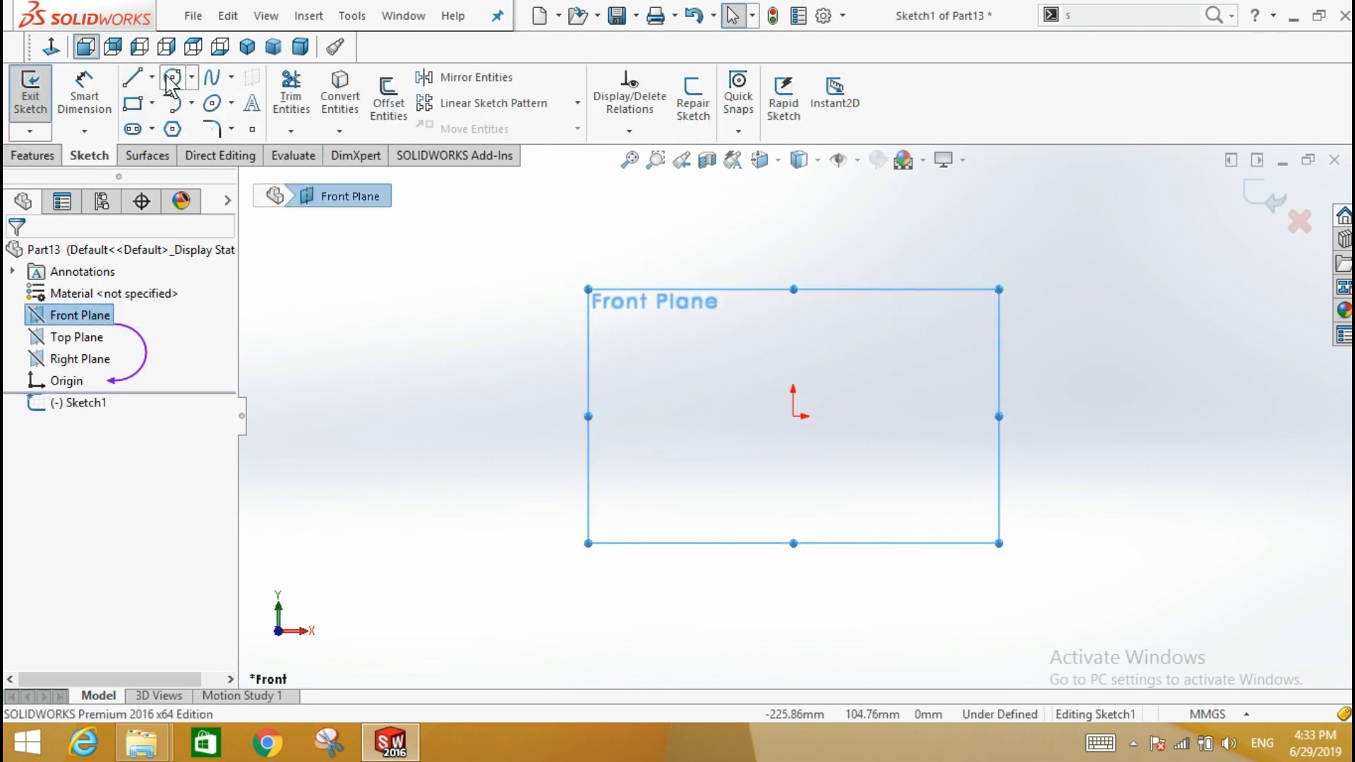
left_click(132, 77)
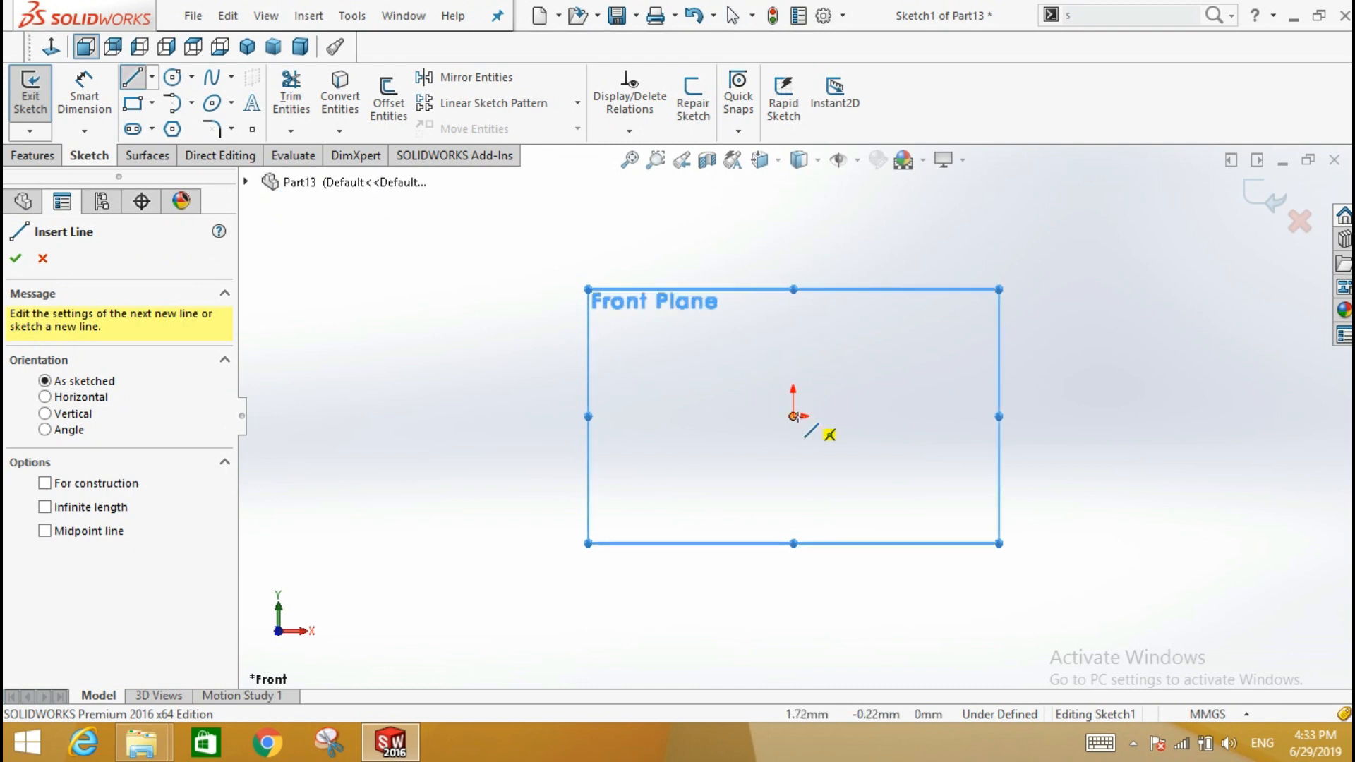
left_click(794, 416)
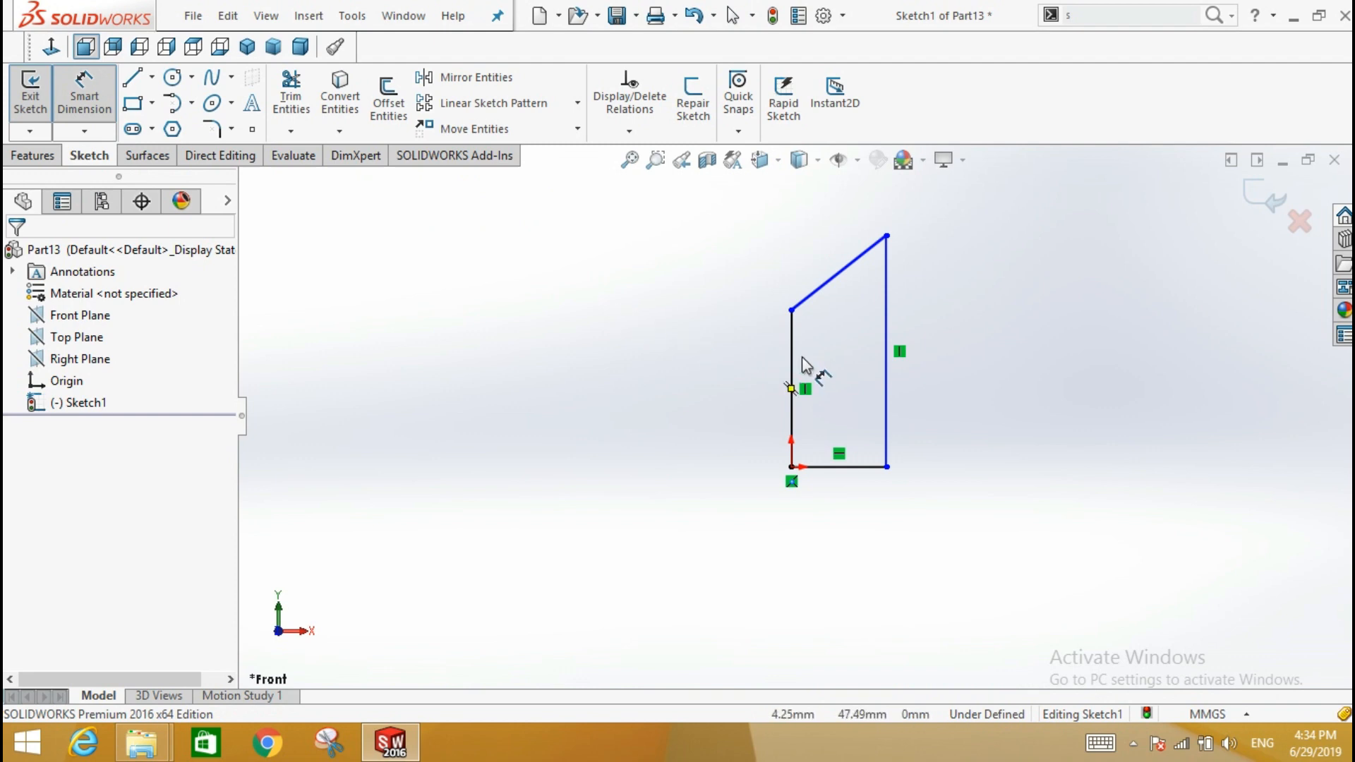
Dimension the slanted edge 51.47, the angle 231.79° and the height 99.
left_click(839, 259)
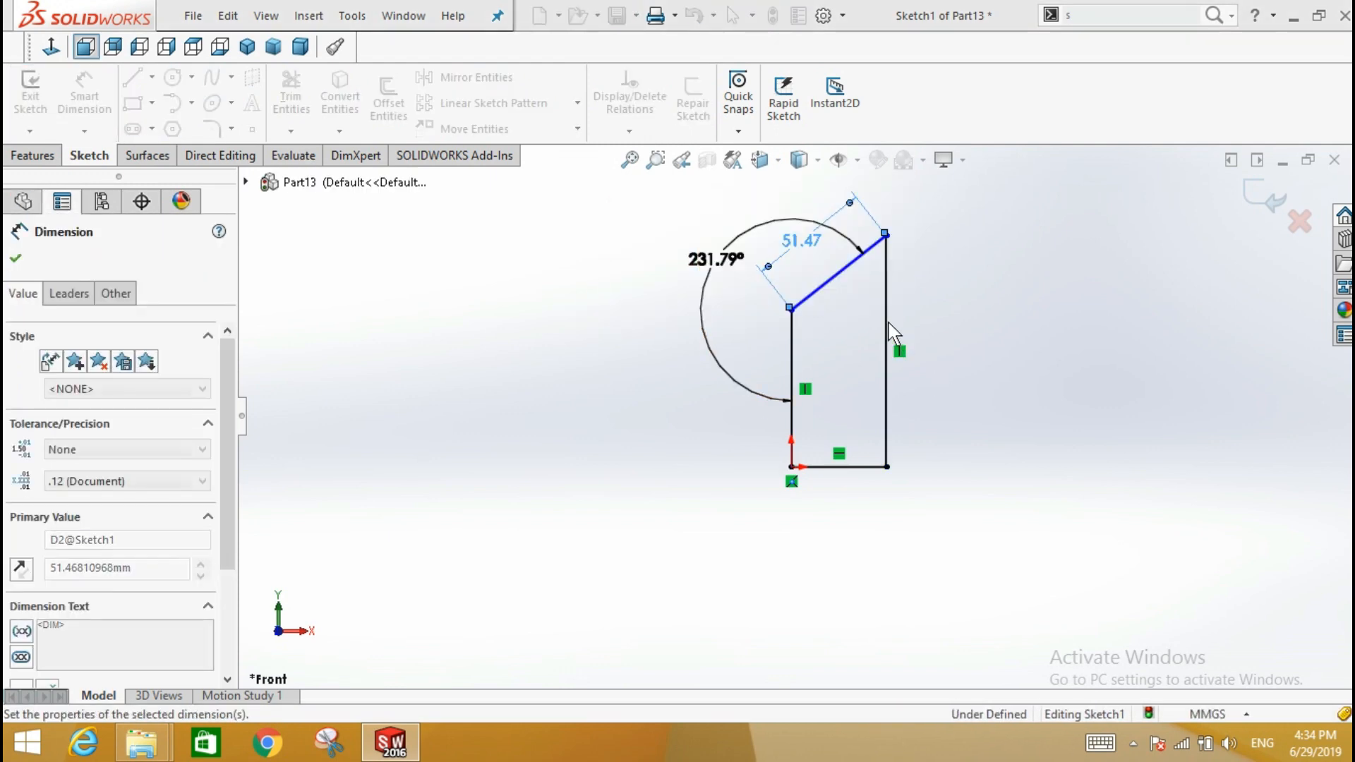
left_click(15, 258)
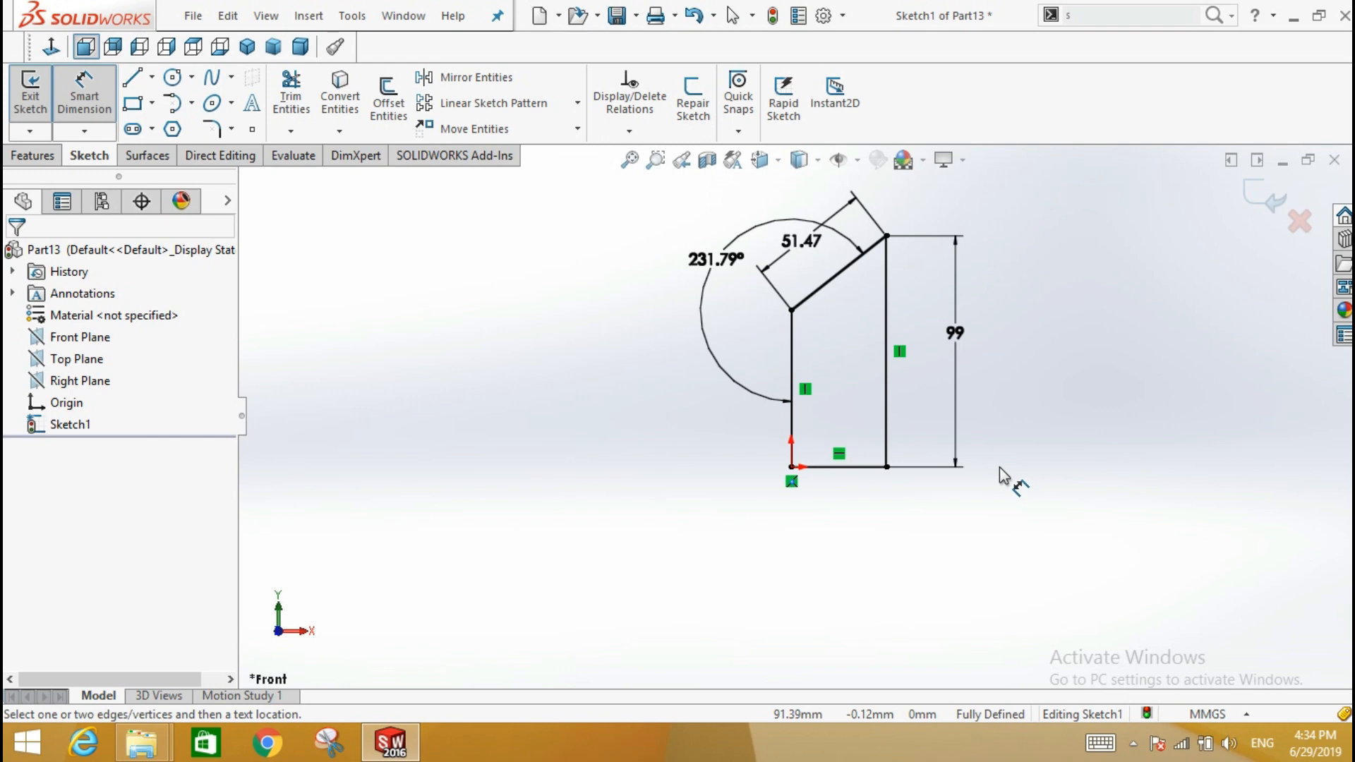
left_click(34, 155)
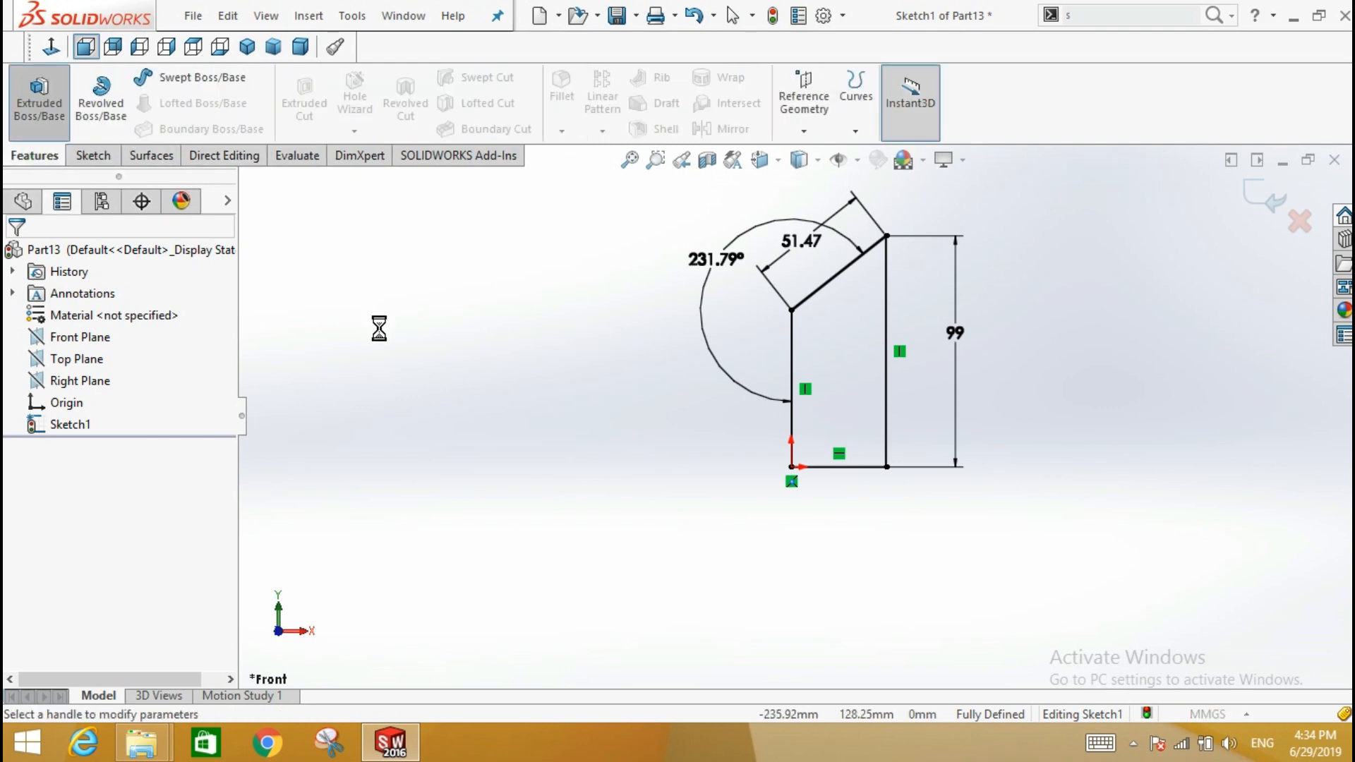
Extrude Sketch1 as a Boss/Base with a 15 mm blind depth.
left_click(38, 96)
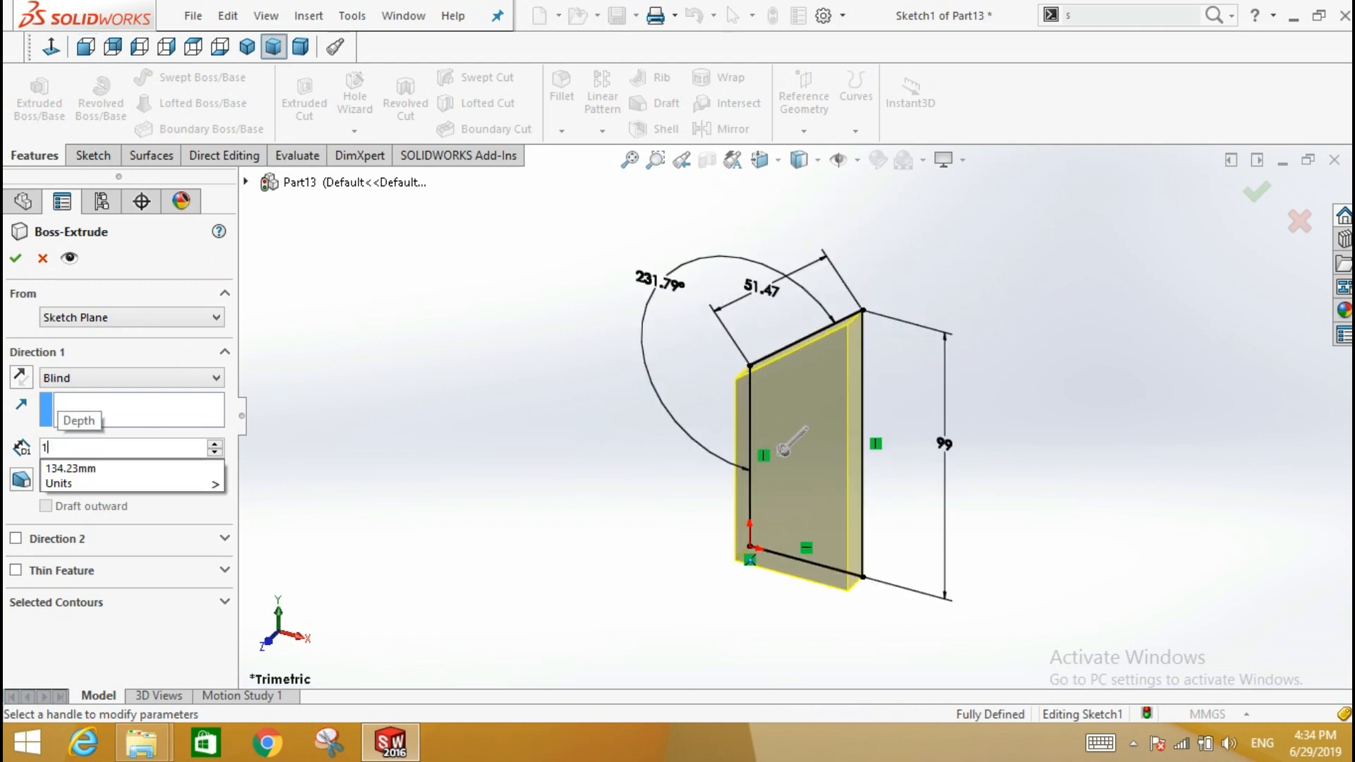
type("15")
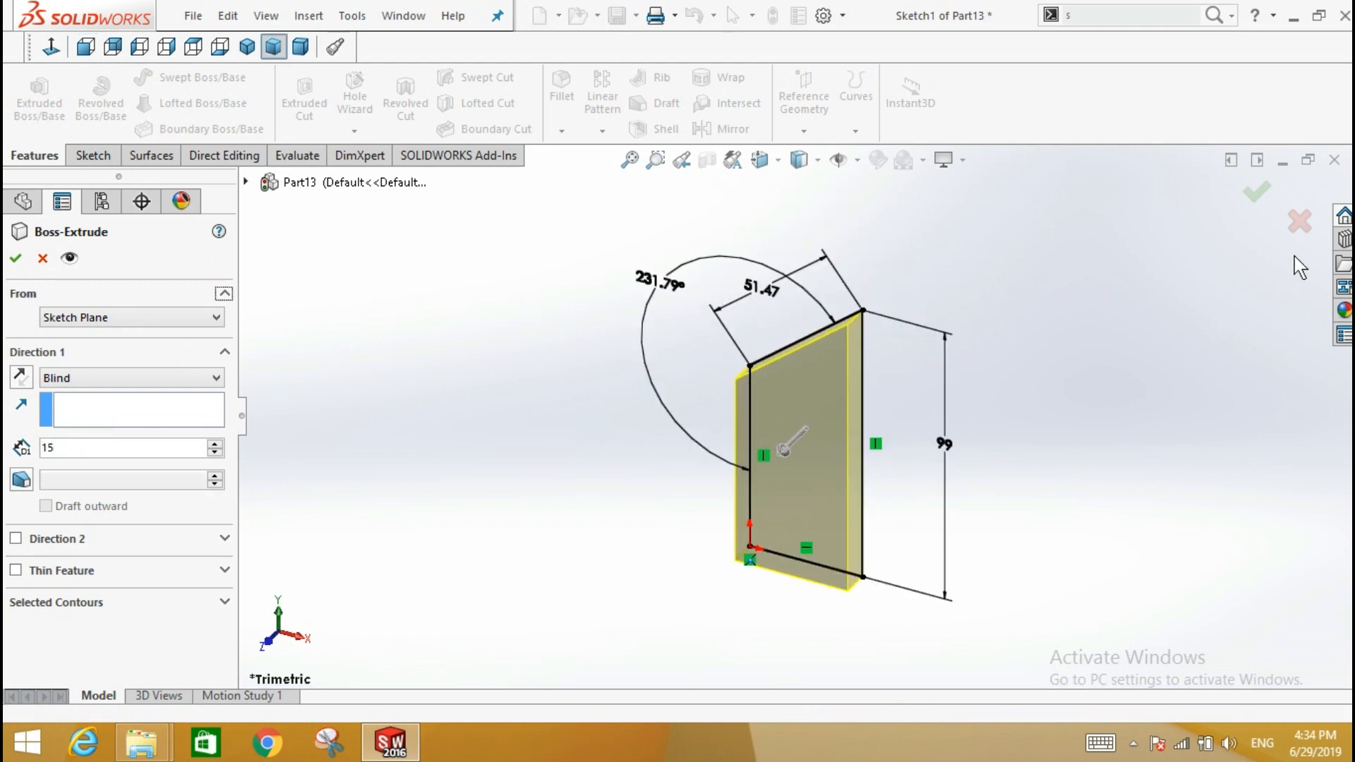
left_click(1256, 192)
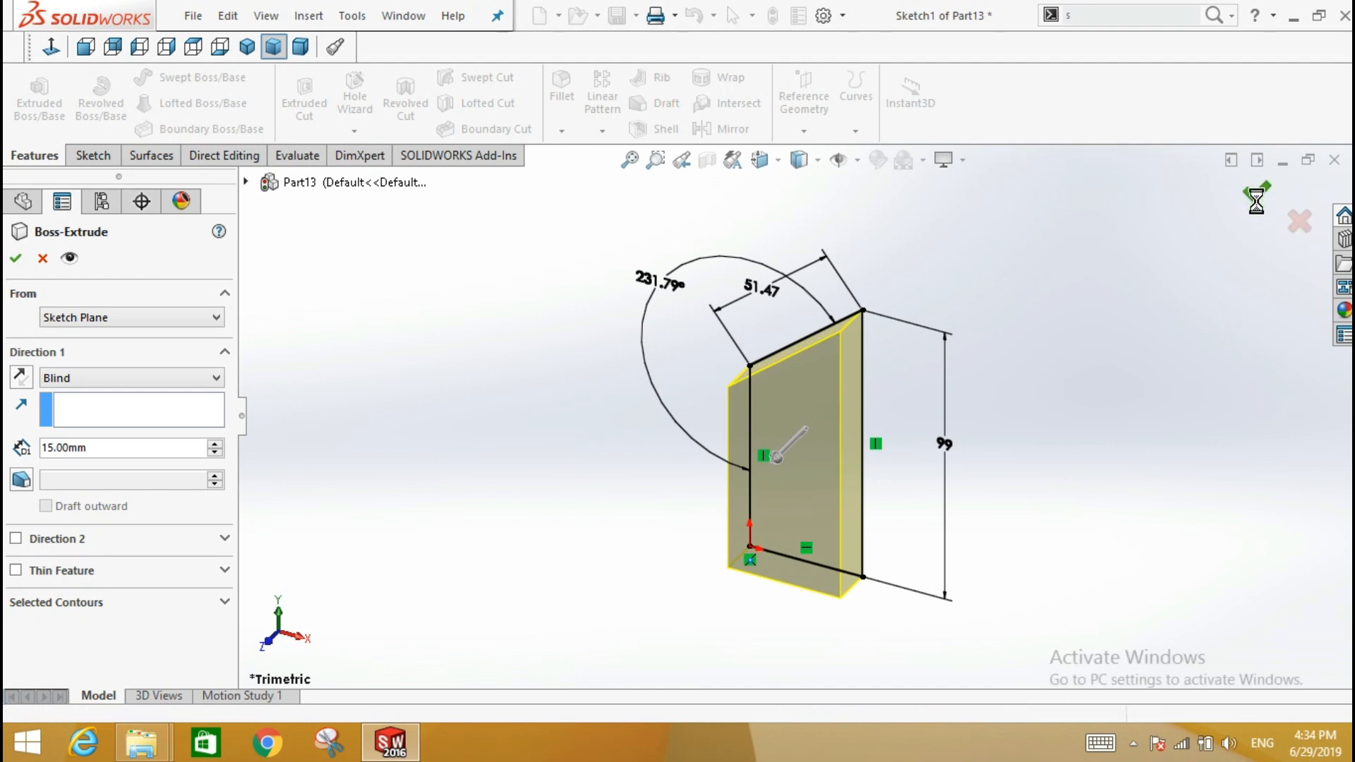
mouse_move(1163, 355)
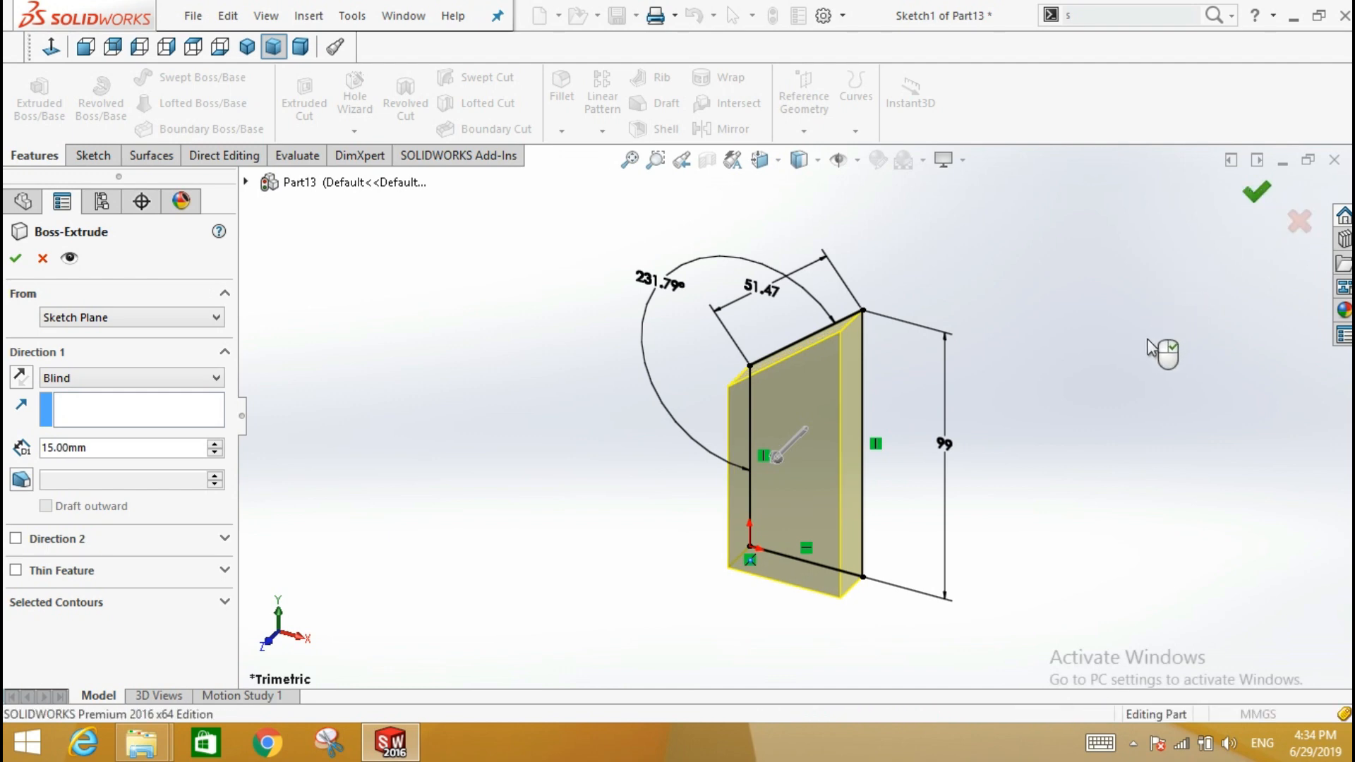
left_click(1255, 191)
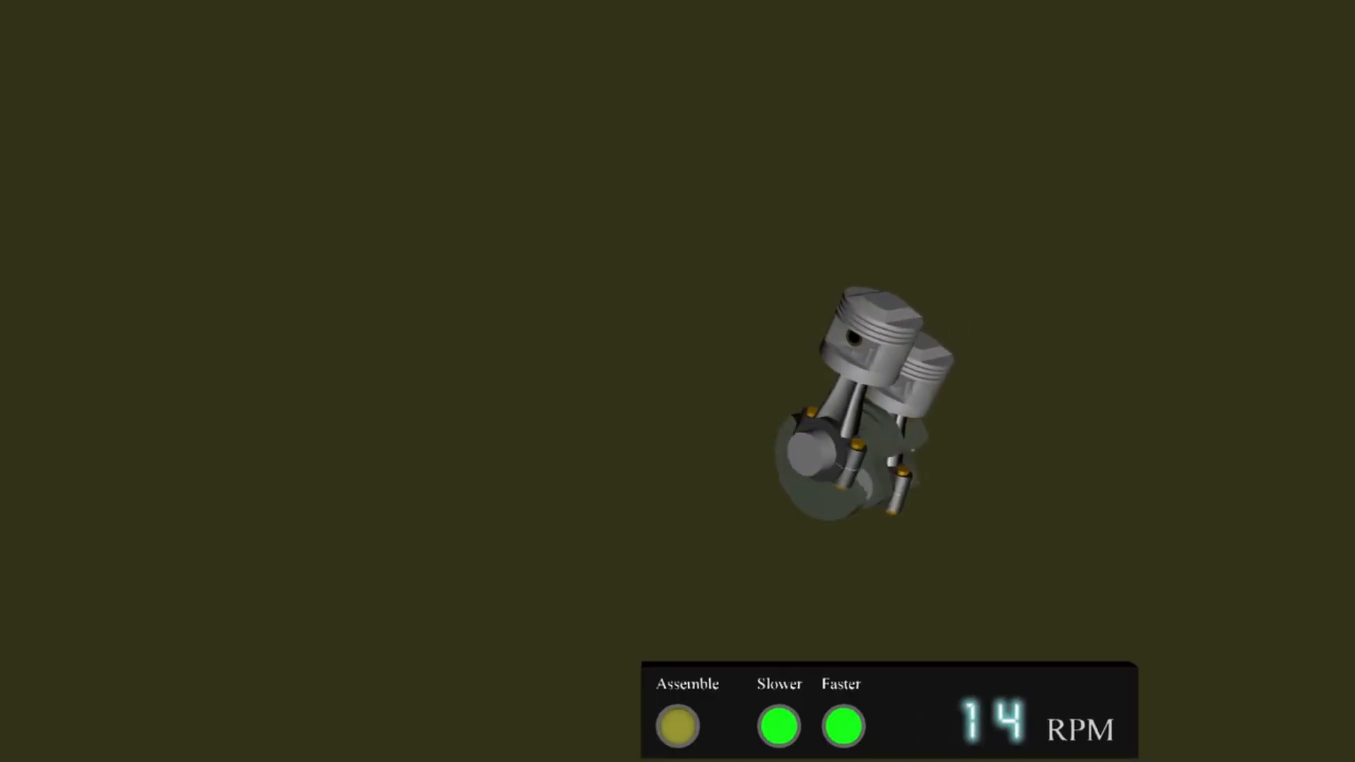
left_click(677, 727)
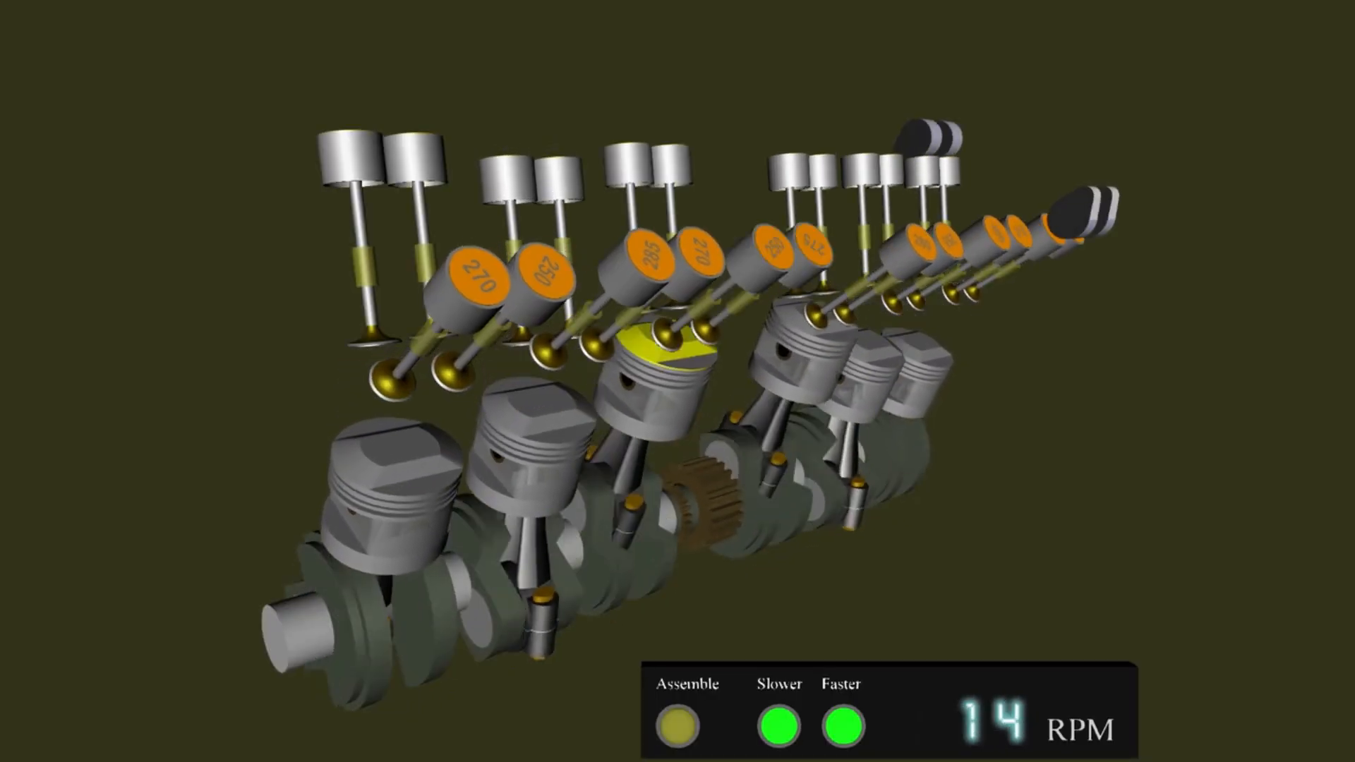